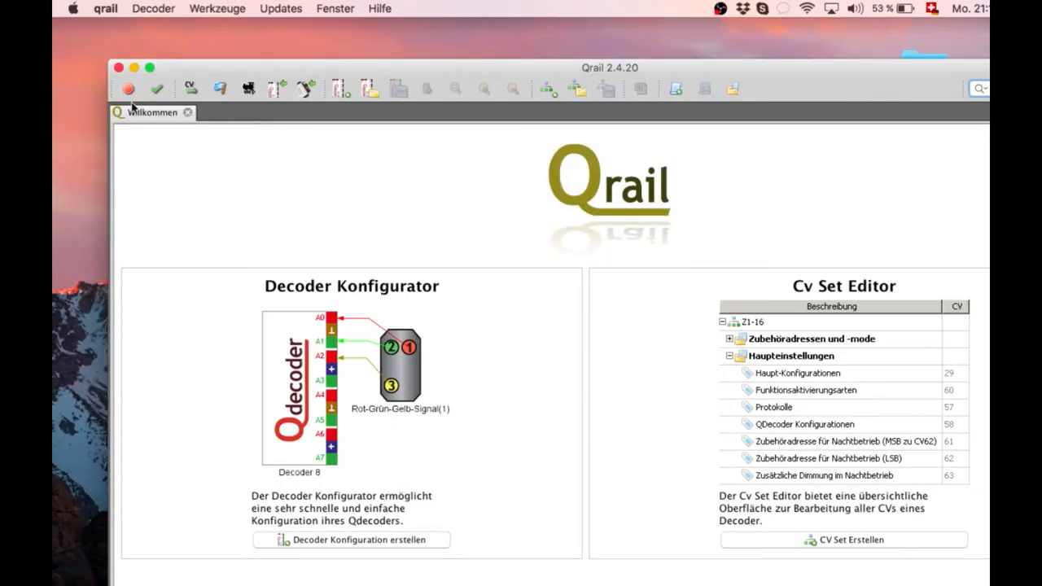
{"action": "mouse_move", "coordinate": [156, 87]}
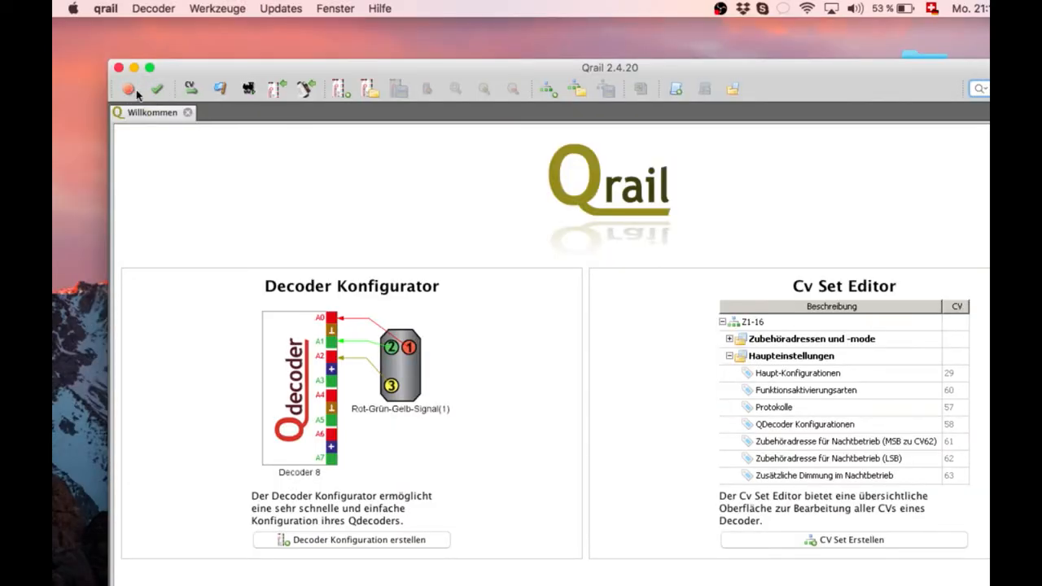
{"action": "mouse_move", "coordinate": [255, 100]}
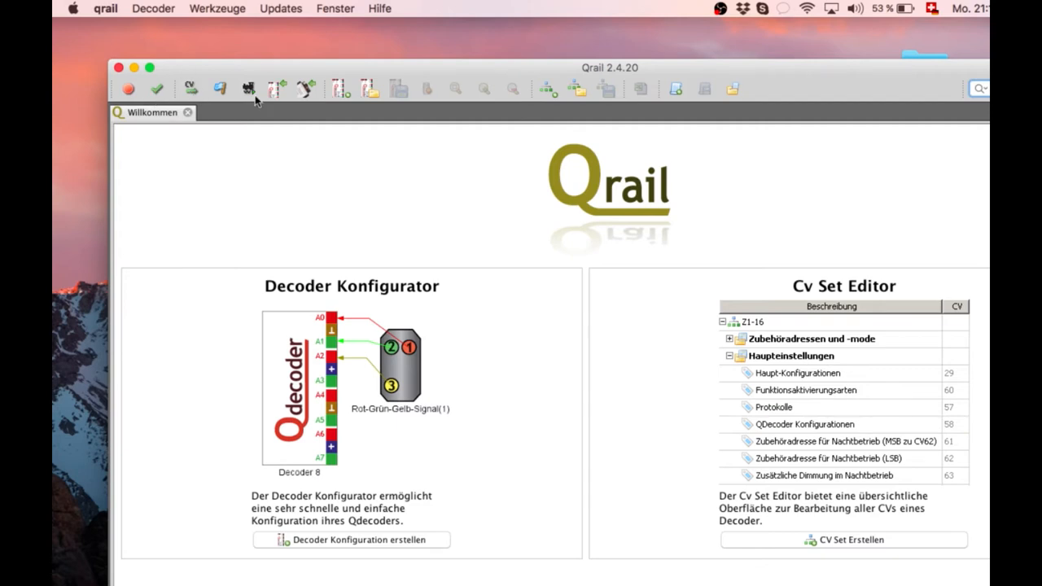
{"action": "mouse_move", "coordinate": [274, 342]}
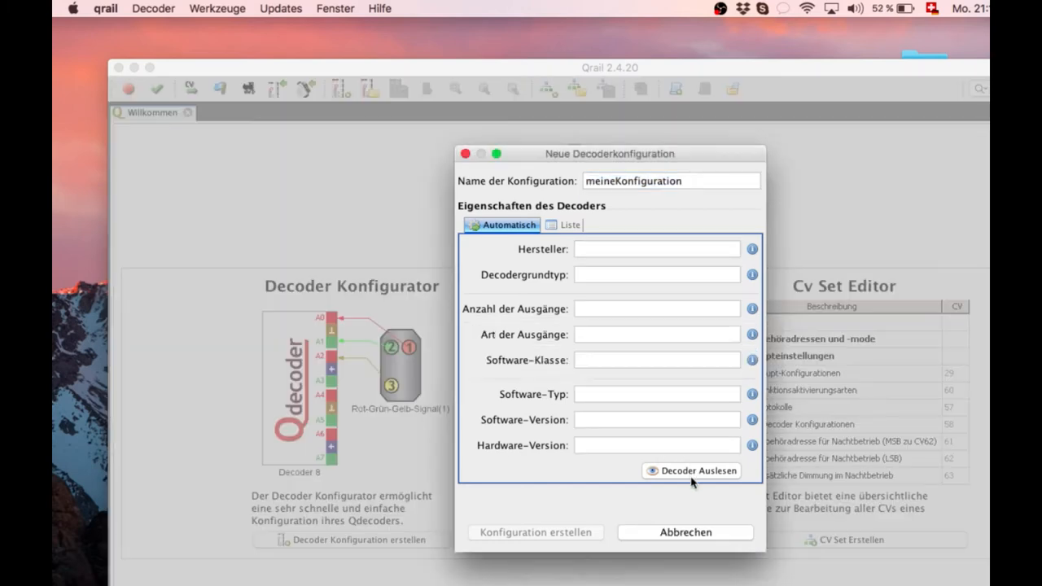
Step: Read out the connected ZA1-16+ decoder's properties to create meineKonfiguration
{"action": "left_click", "coordinate": [690, 471]}
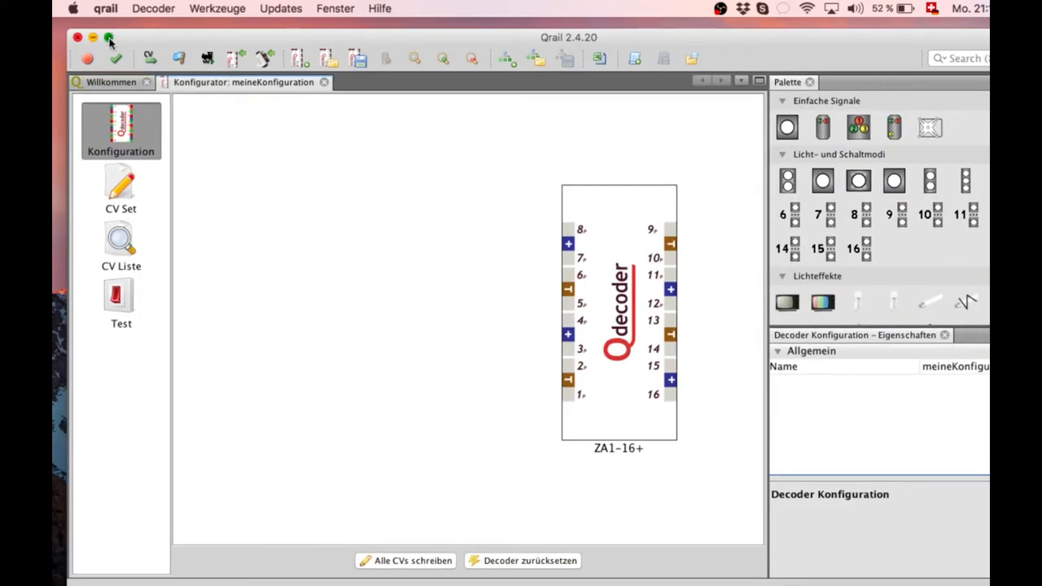
Step: Maximize the configurator window and browse the palette's signal categories
{"action": "left_click", "coordinate": [110, 38]}
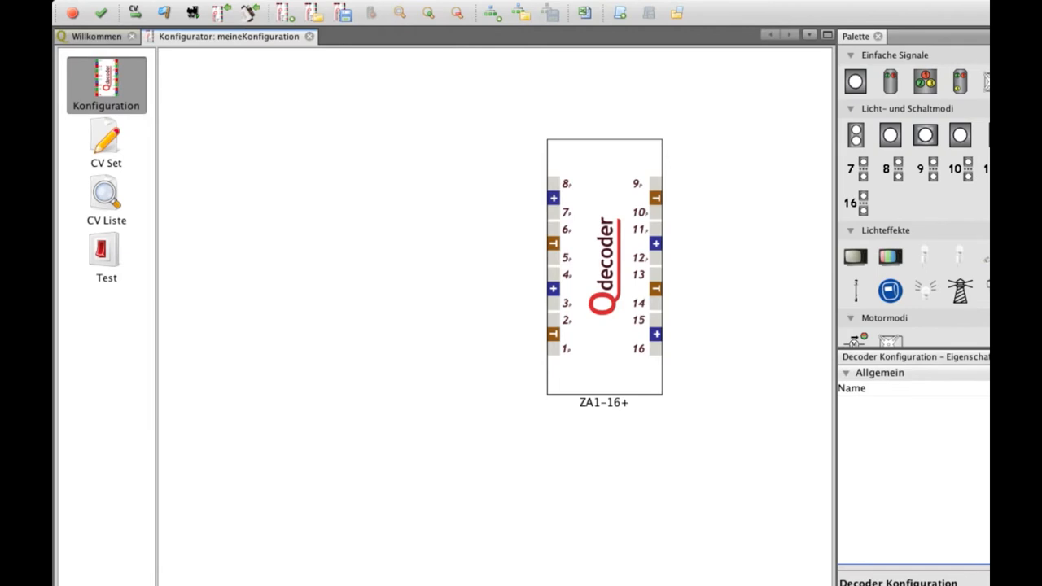
{"action": "scroll", "scroll_direction": "down", "scroll_amount": 3}
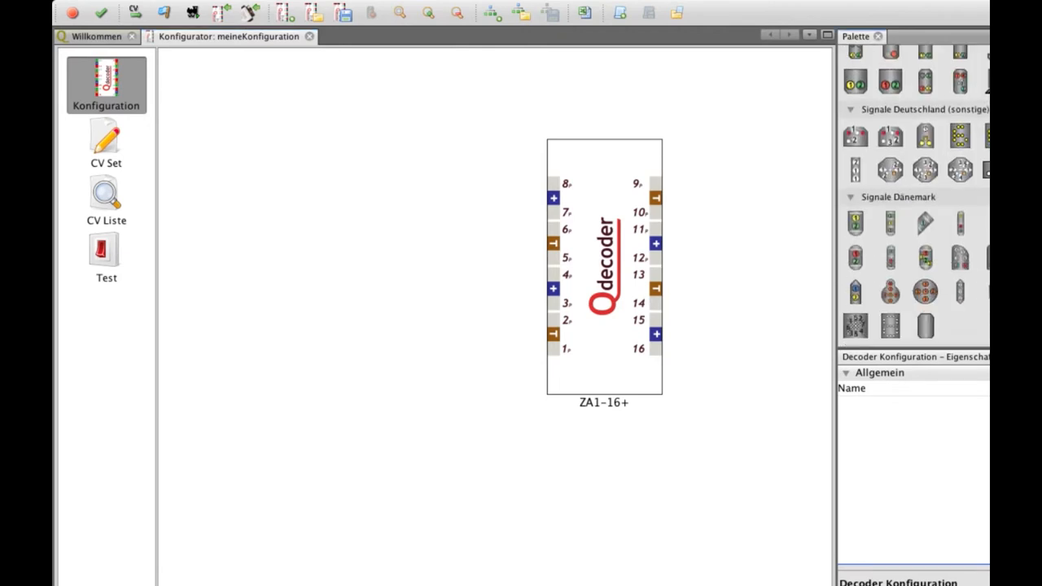
{"action": "scroll", "scroll_direction": "down", "scroll_amount": 3}
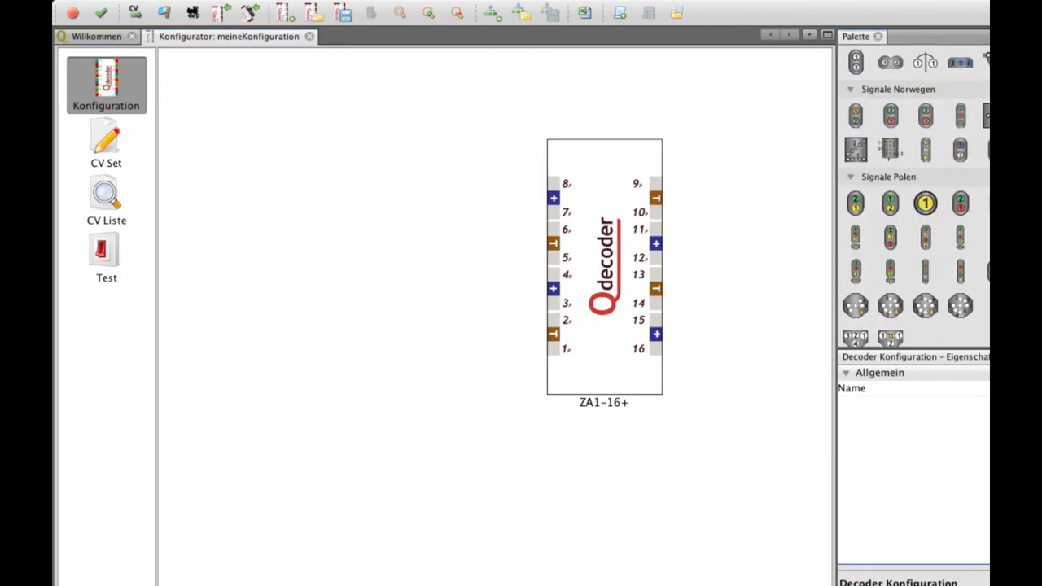
{"action": "scroll", "scroll_direction": "down", "scroll_amount": 3}
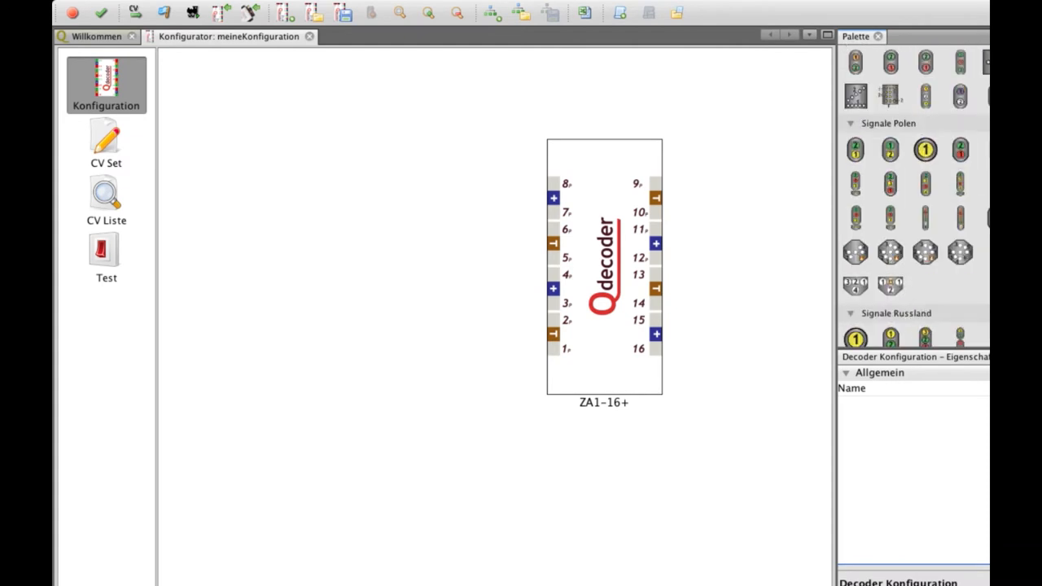
{"action": "scroll", "scroll_direction": "down", "scroll_amount": 3}
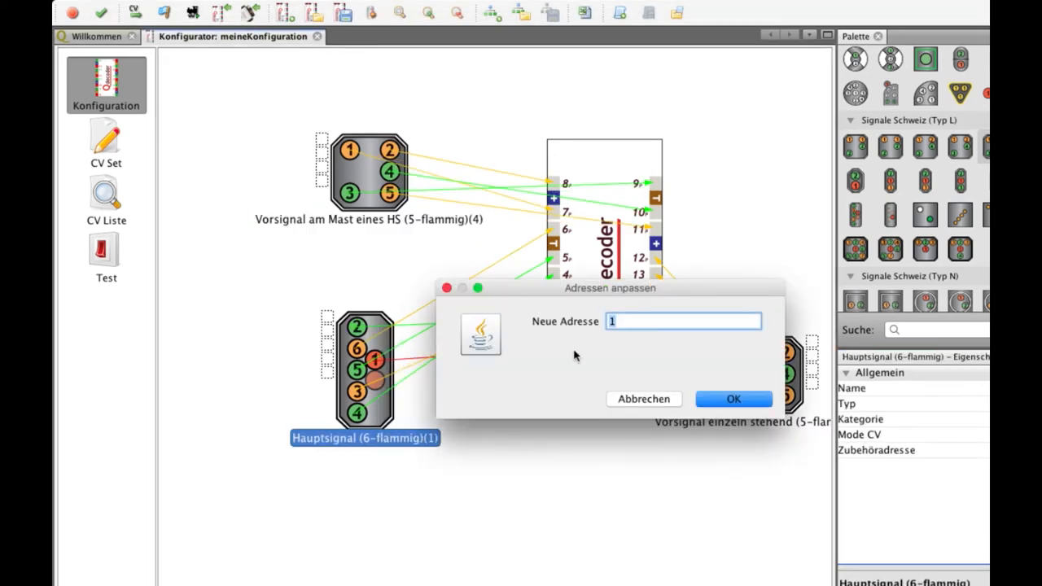
Step: Confirm starting address 64 for the main signal and bring up the decoder's CV set
{"action": "left_click", "coordinate": [732, 399]}
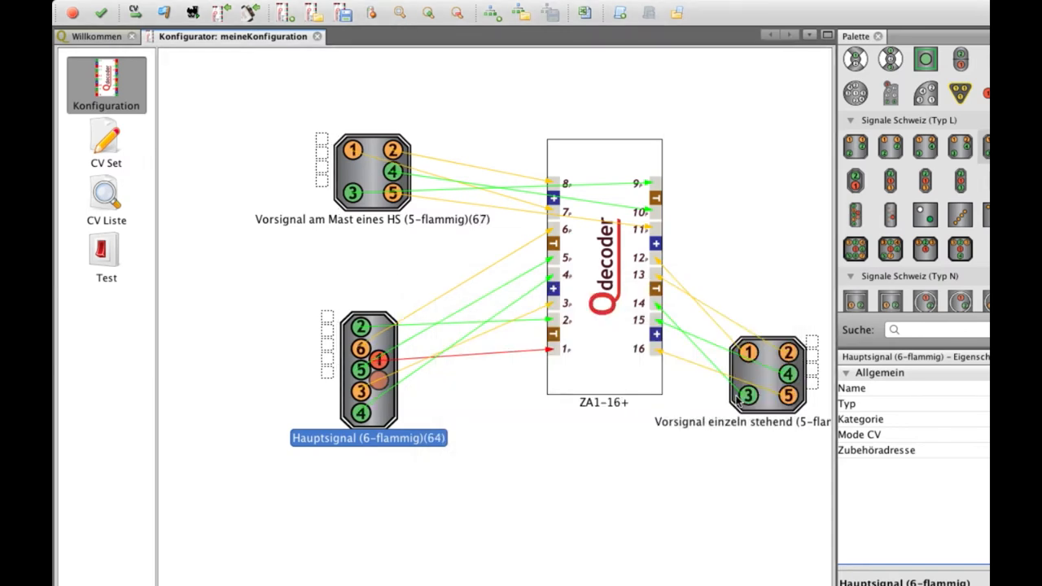
{"action": "mouse_move", "coordinate": [107, 138]}
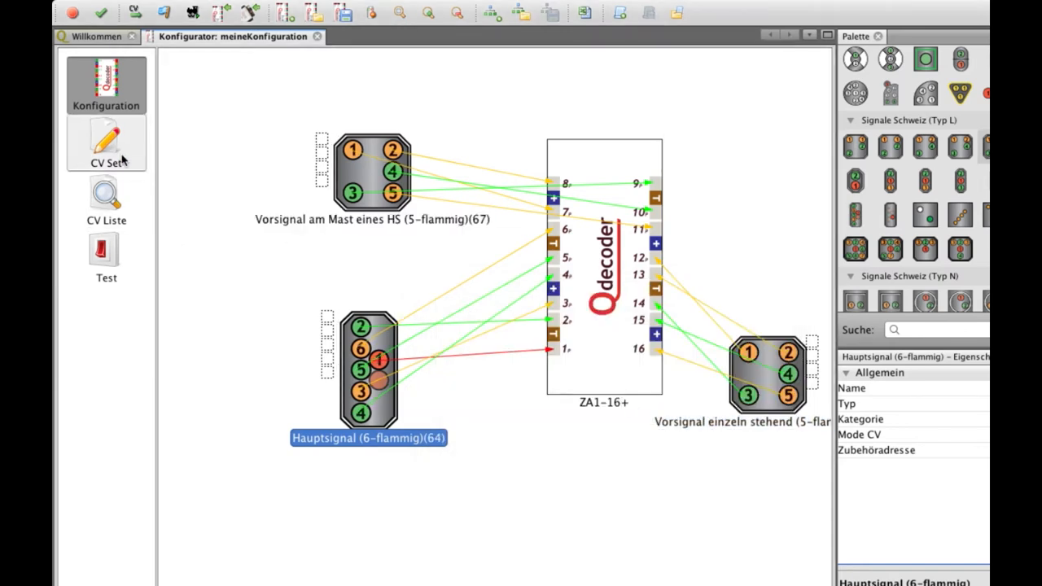
{"action": "mouse_move", "coordinate": [285, 15]}
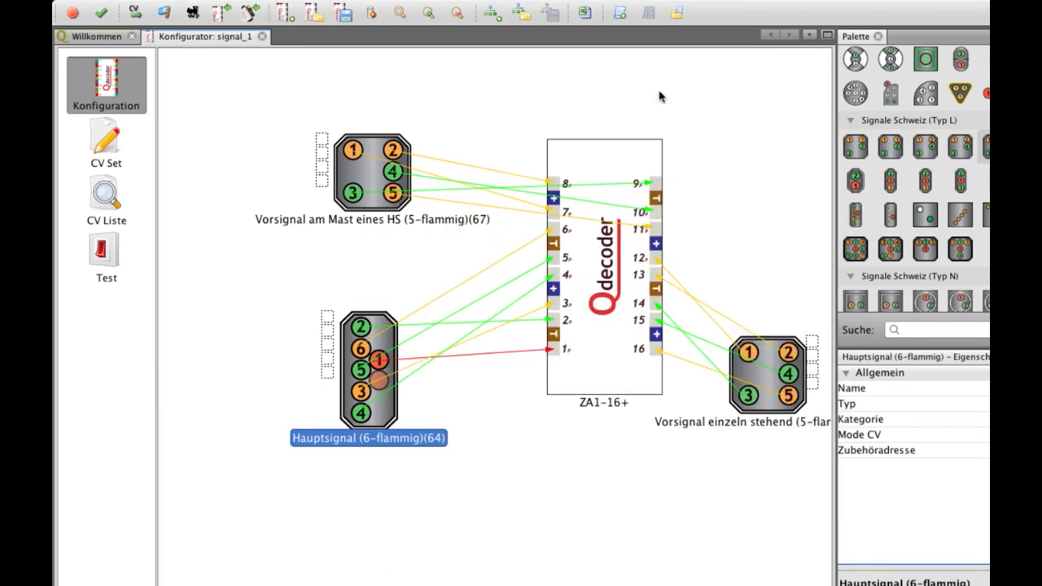
{"action": "left_click", "coordinate": [106, 142]}
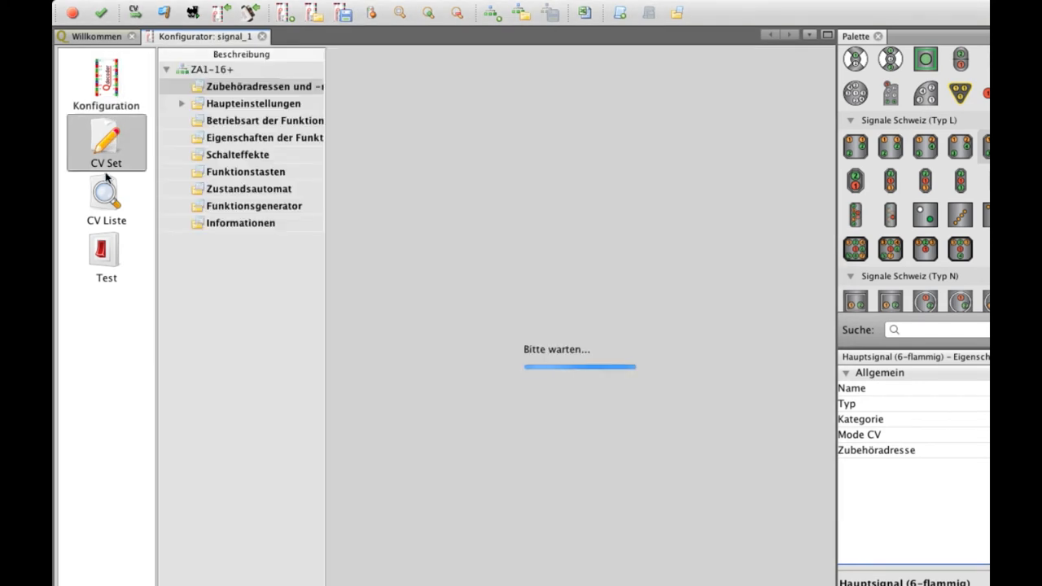
Step: Check the CV list with output addresses 64, 67 and 70, then show the signal test panel
{"action": "left_click", "coordinate": [106, 200]}
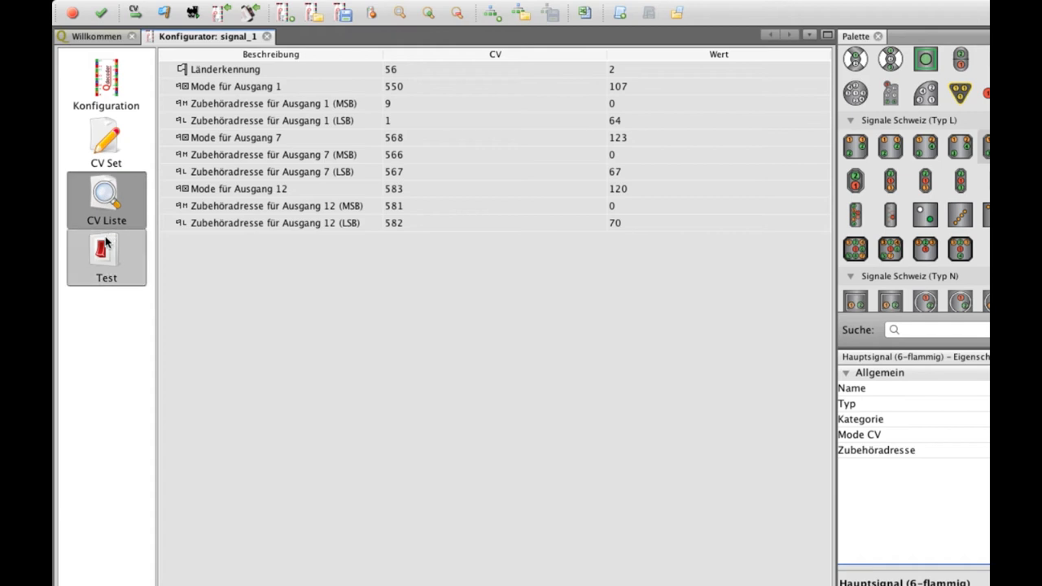
{"action": "left_click", "coordinate": [106, 138]}
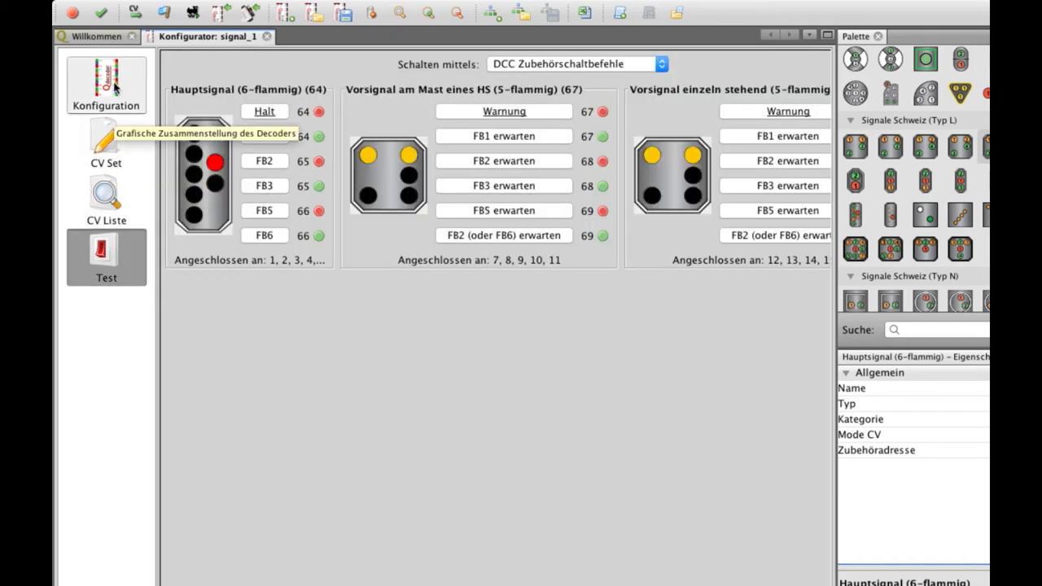
{"action": "left_click", "coordinate": [106, 85]}
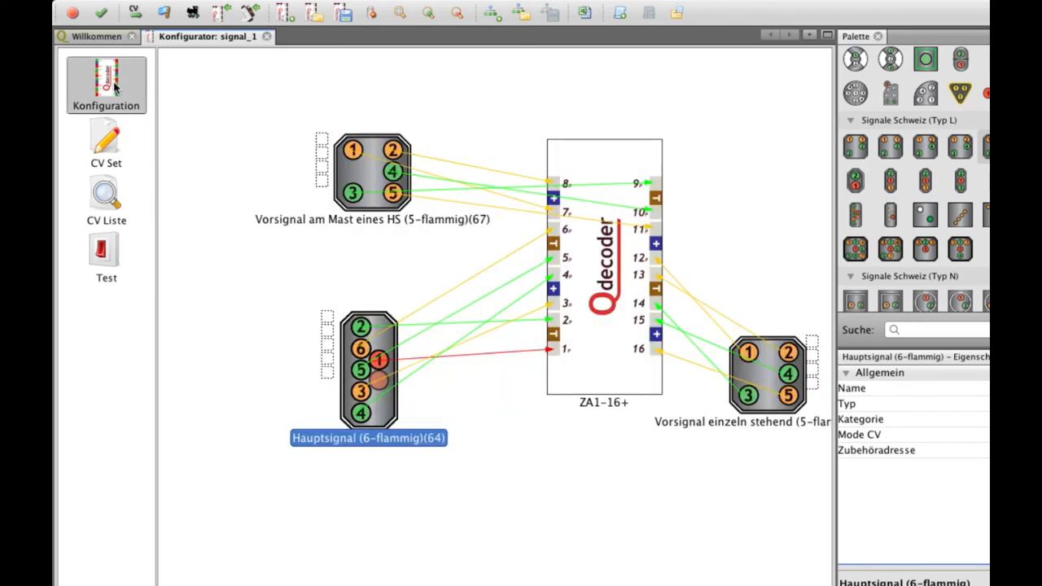
{"action": "mouse_move", "coordinate": [165, 14]}
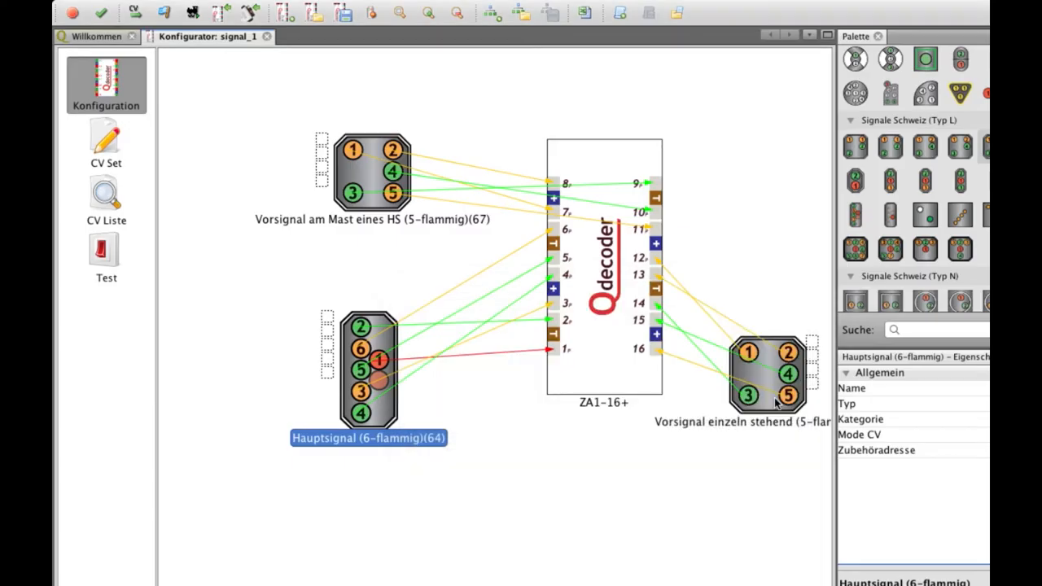
{"action": "left_click", "coordinate": [106, 252]}
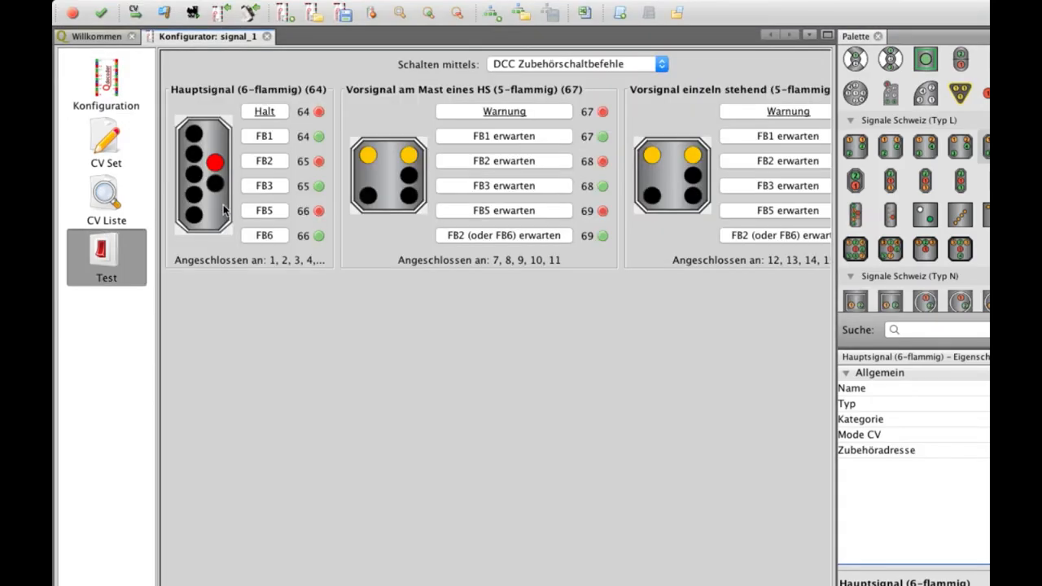